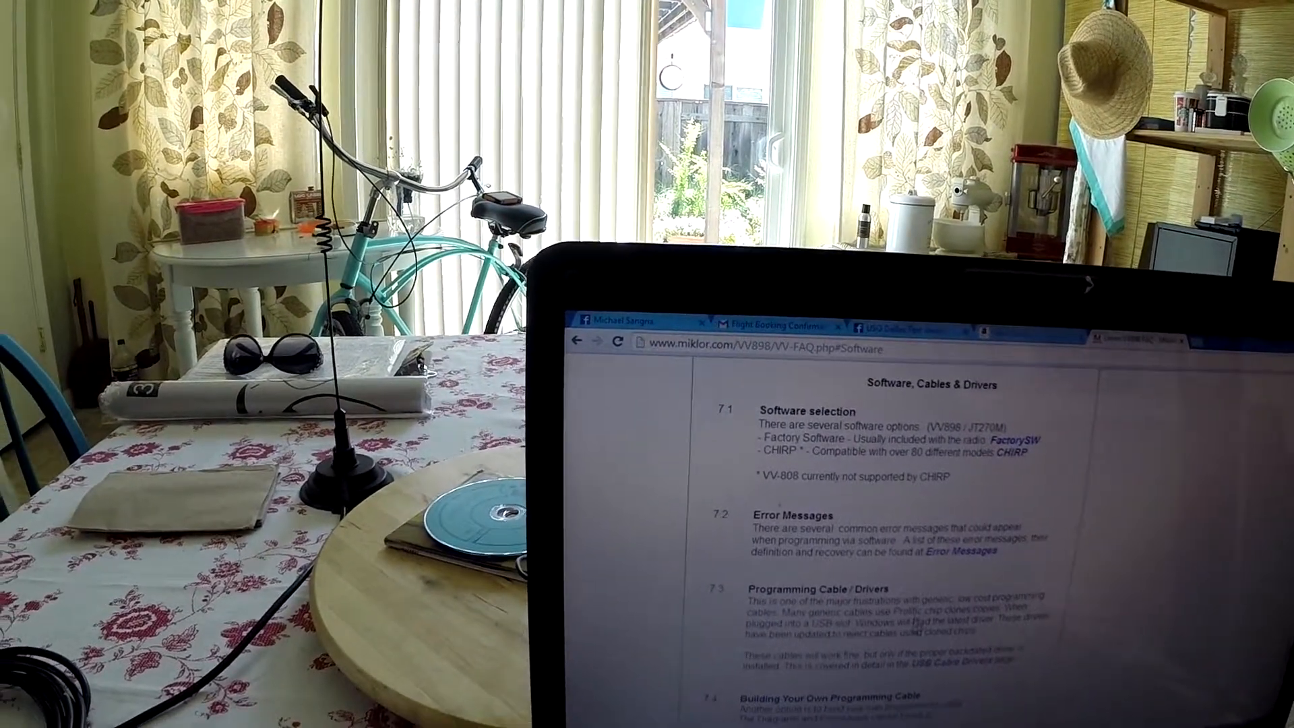
pyautogui.scroll(-3)
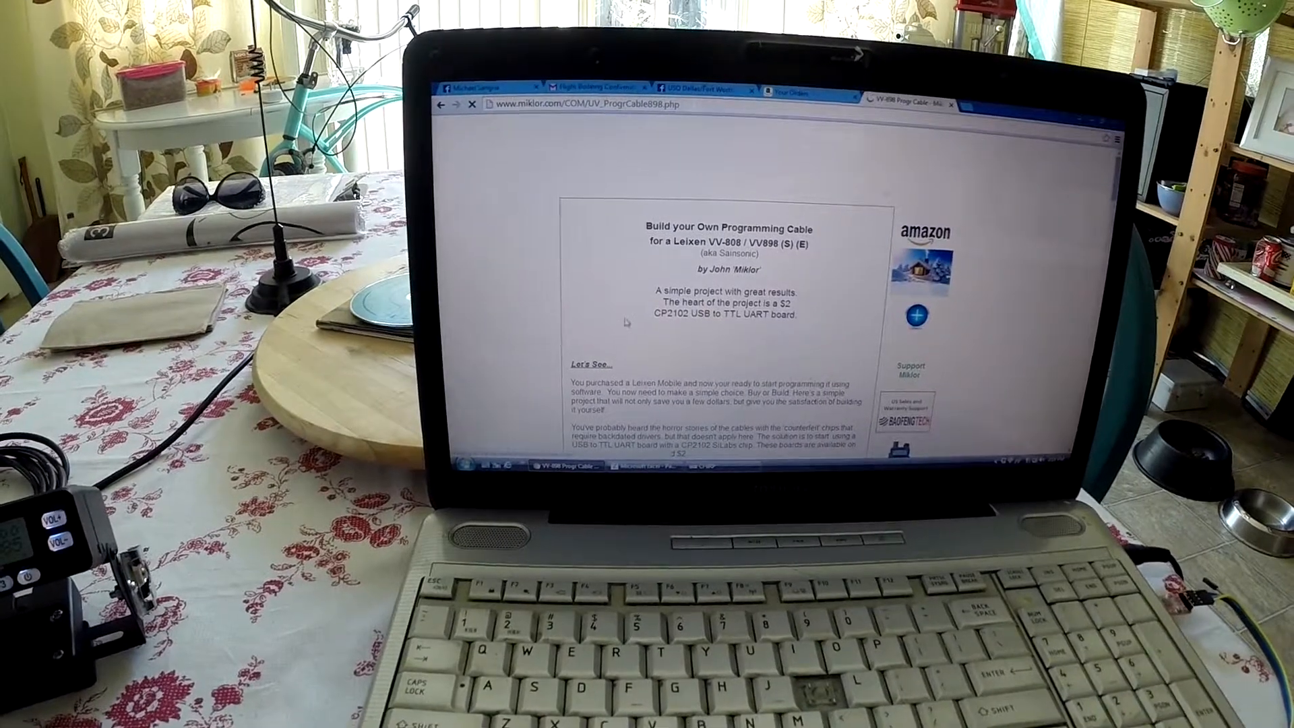
pyautogui.scroll(-3)
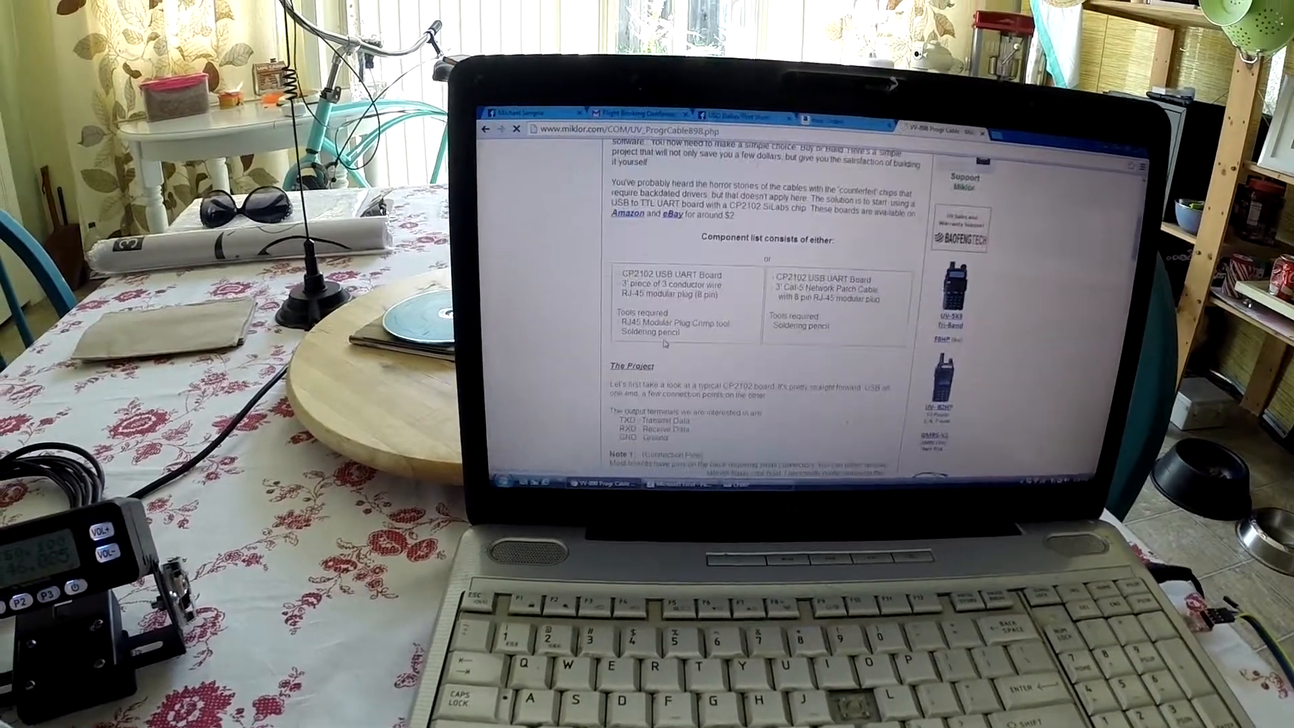